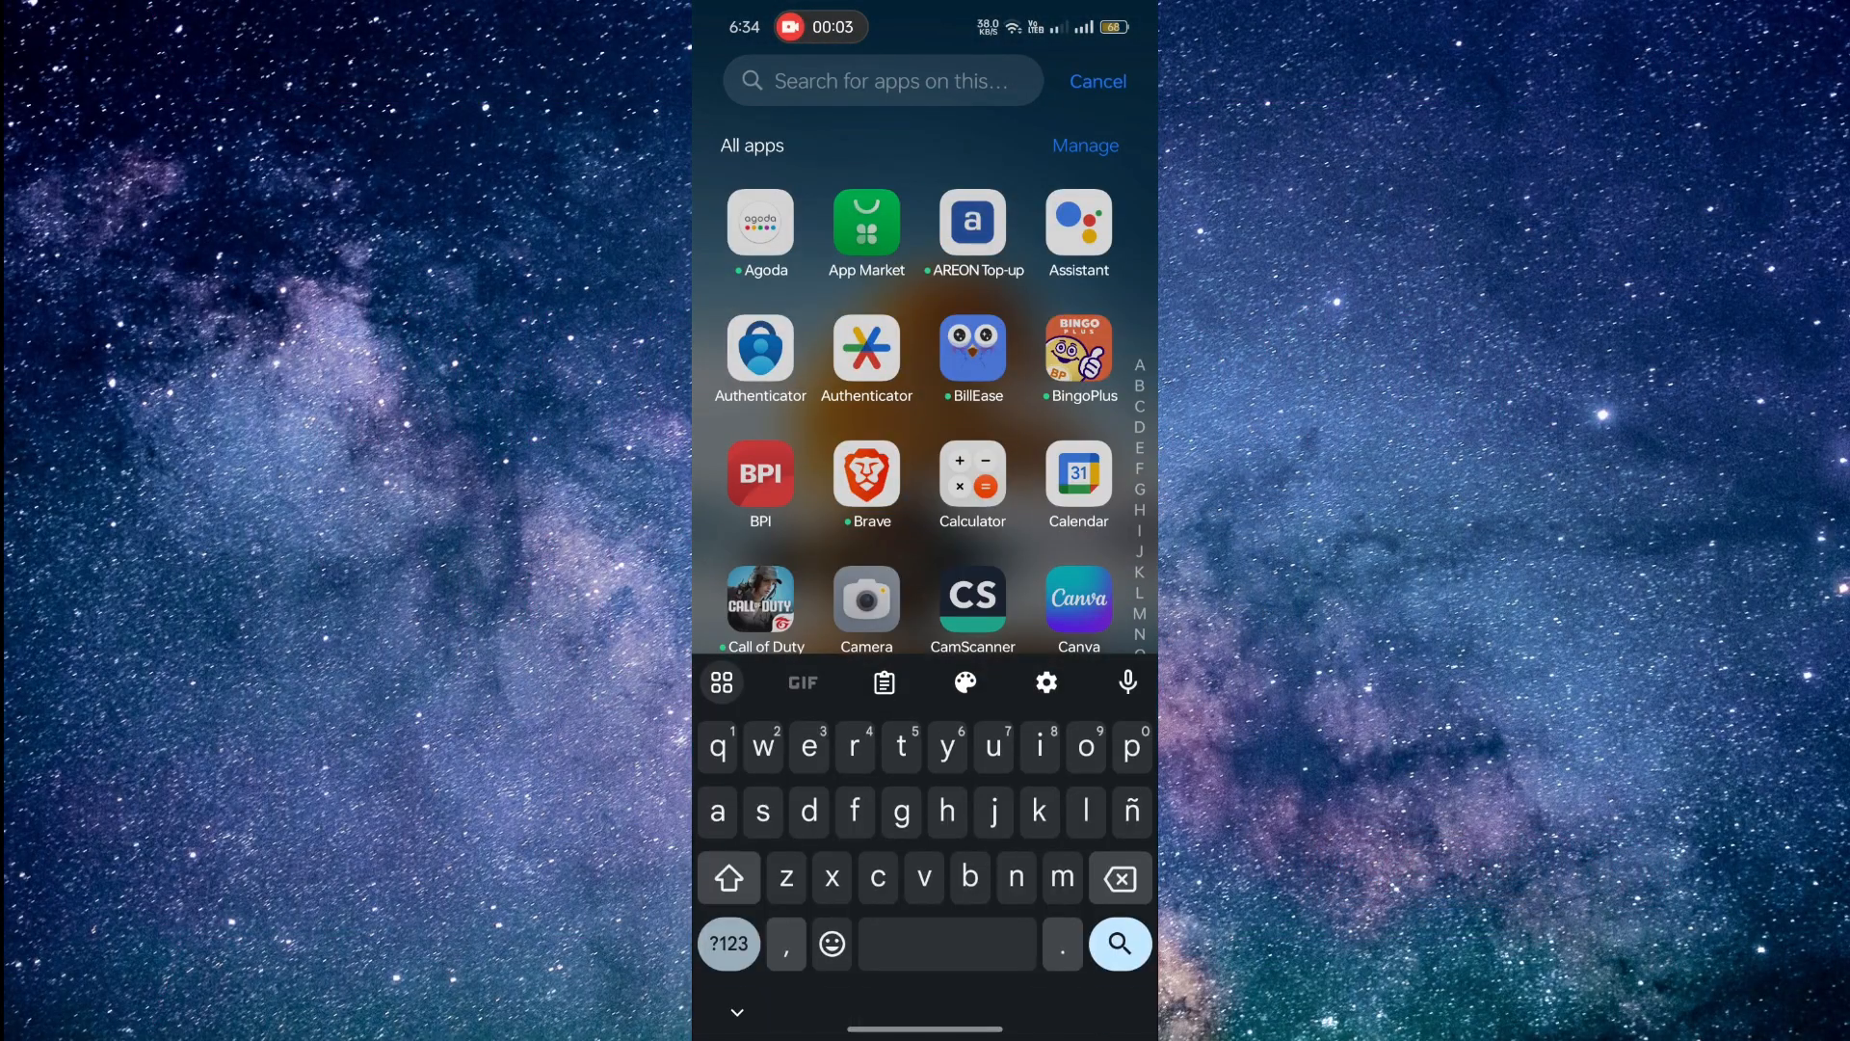
# Search the app drawer for "fac" to find Facebook
pyautogui.write('fac')
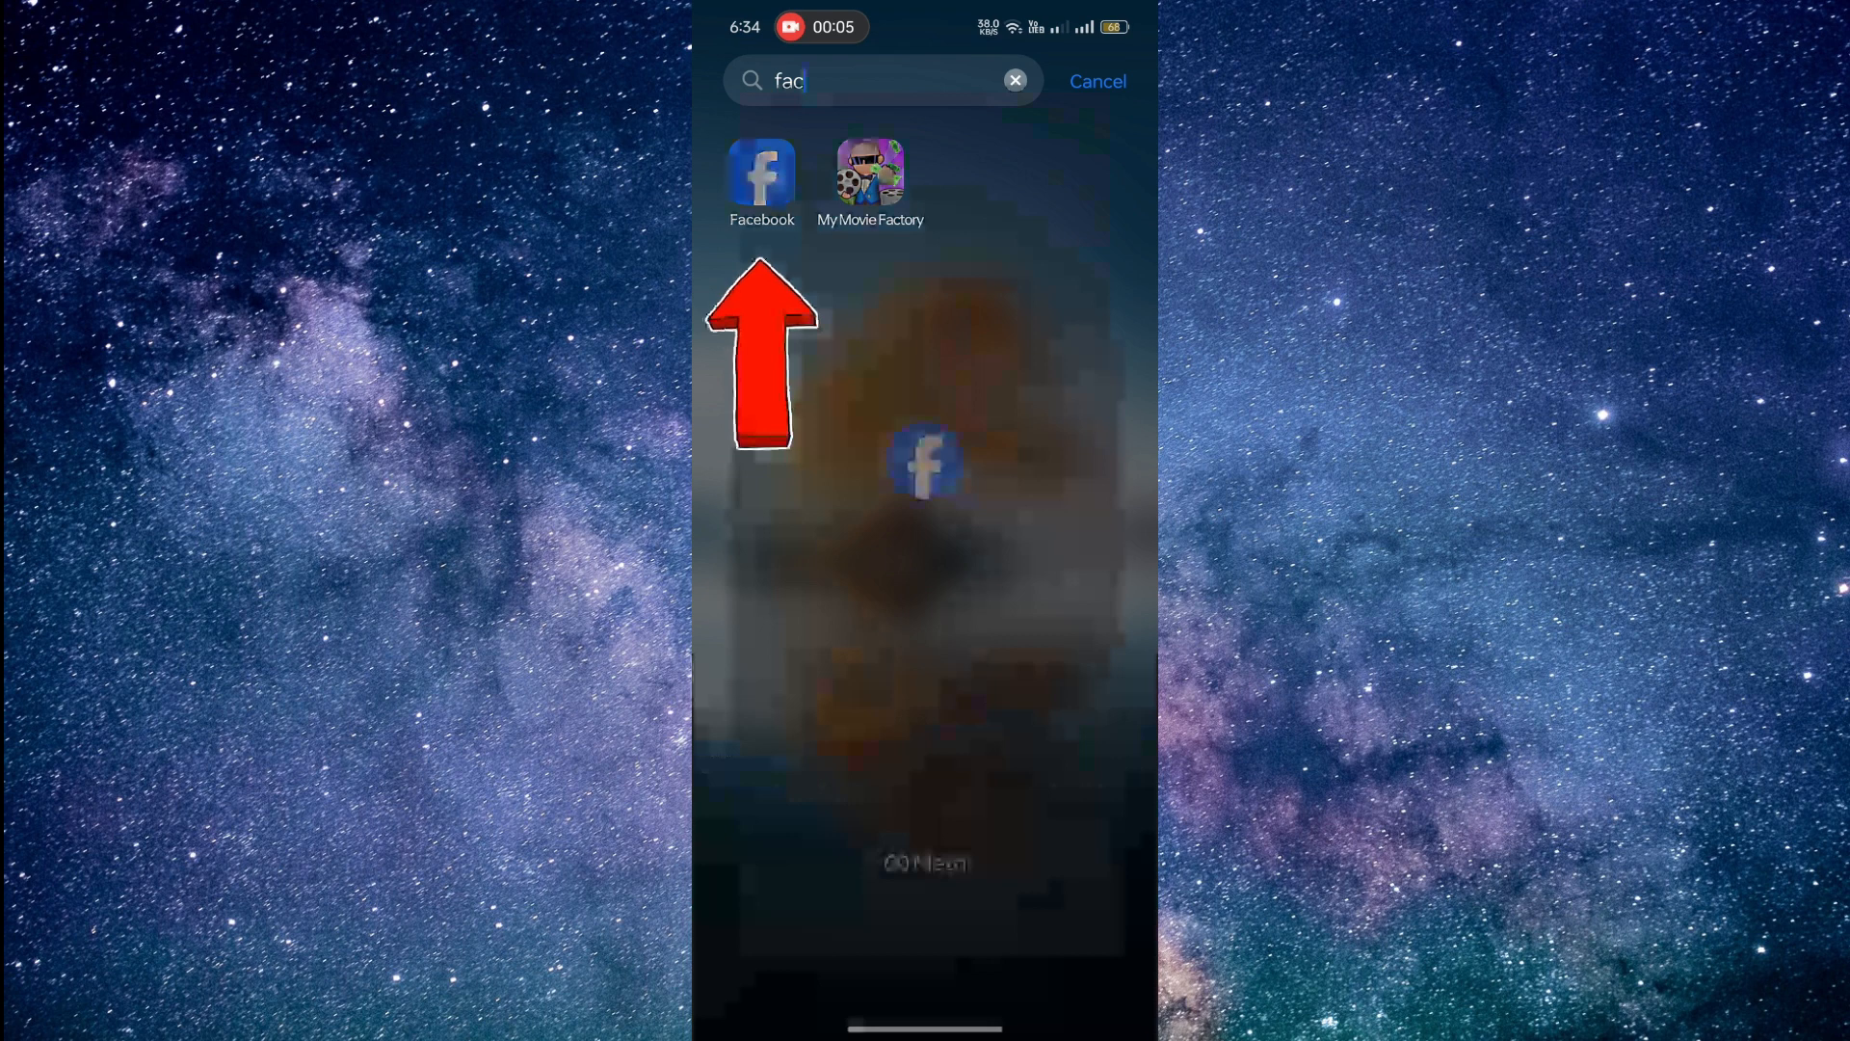
# Launch Facebook and open its Menu page
pyautogui.click(762, 177)
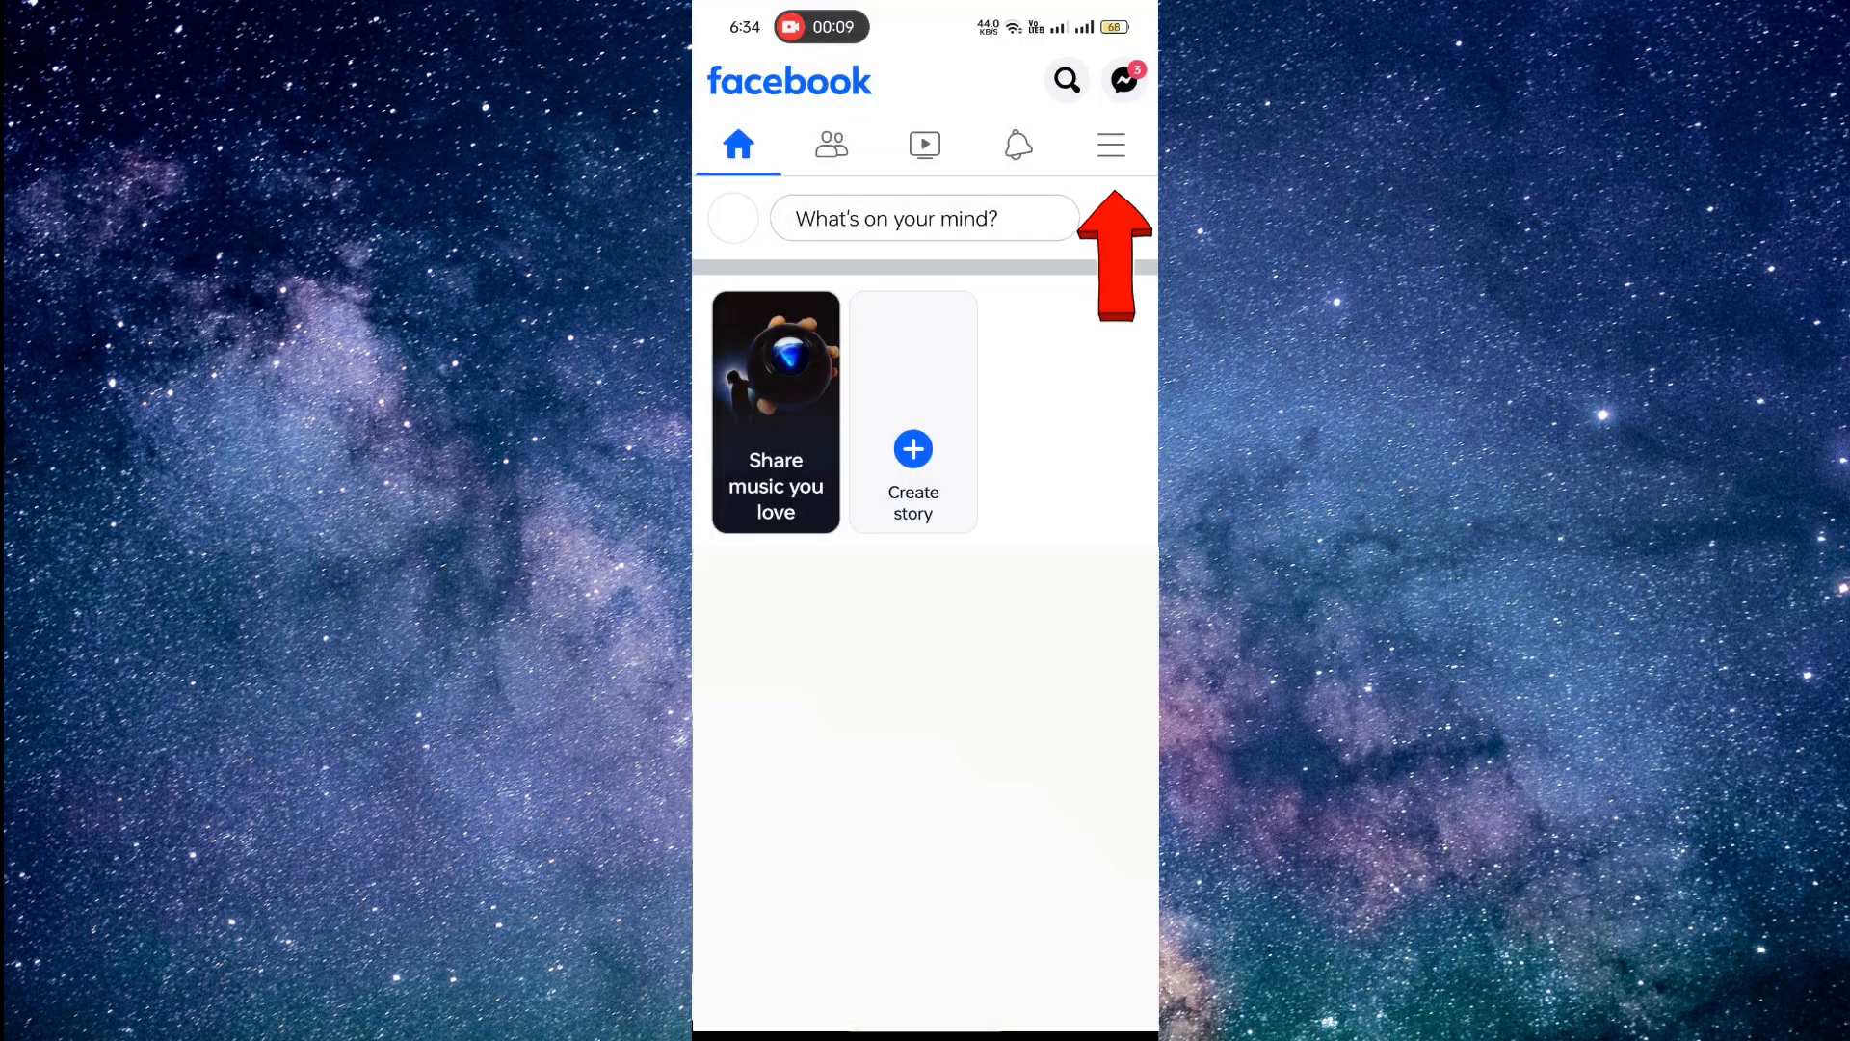
pyautogui.click(1110, 143)
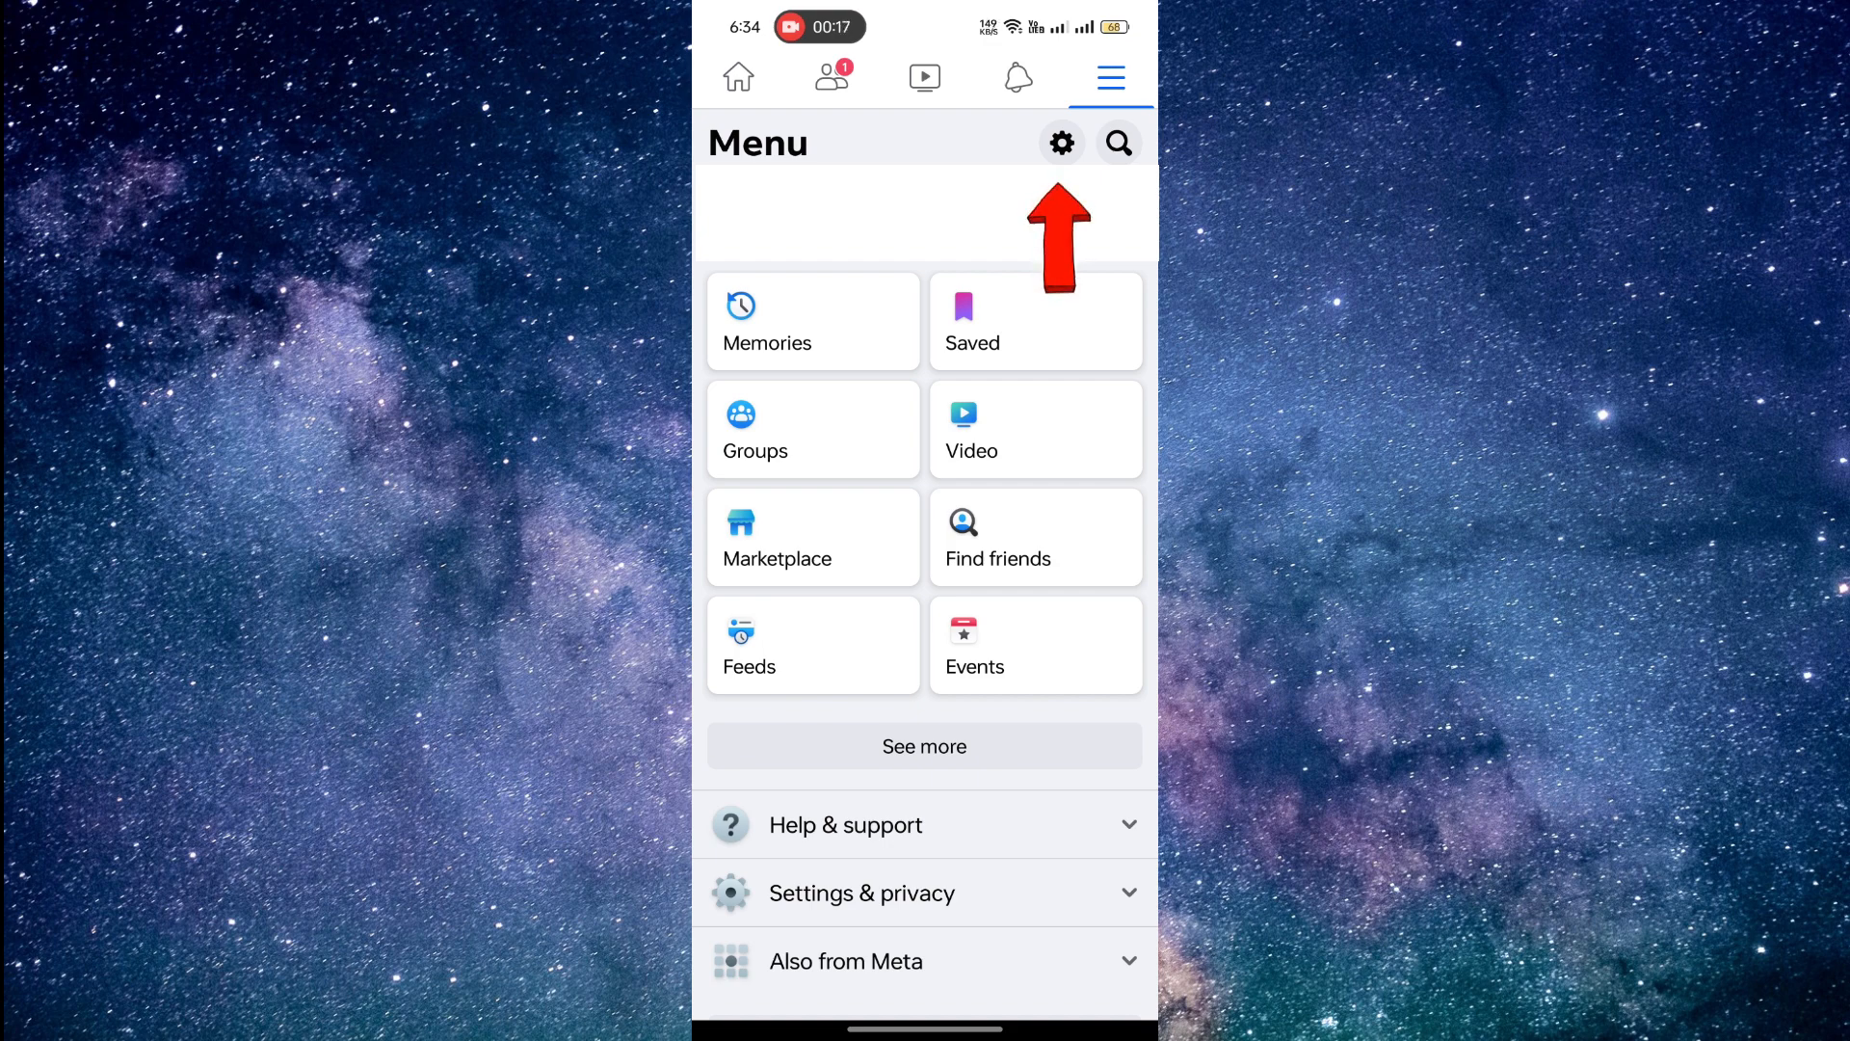
# Go to Accounts Center settings and open Personal details
pyautogui.click(1060, 143)
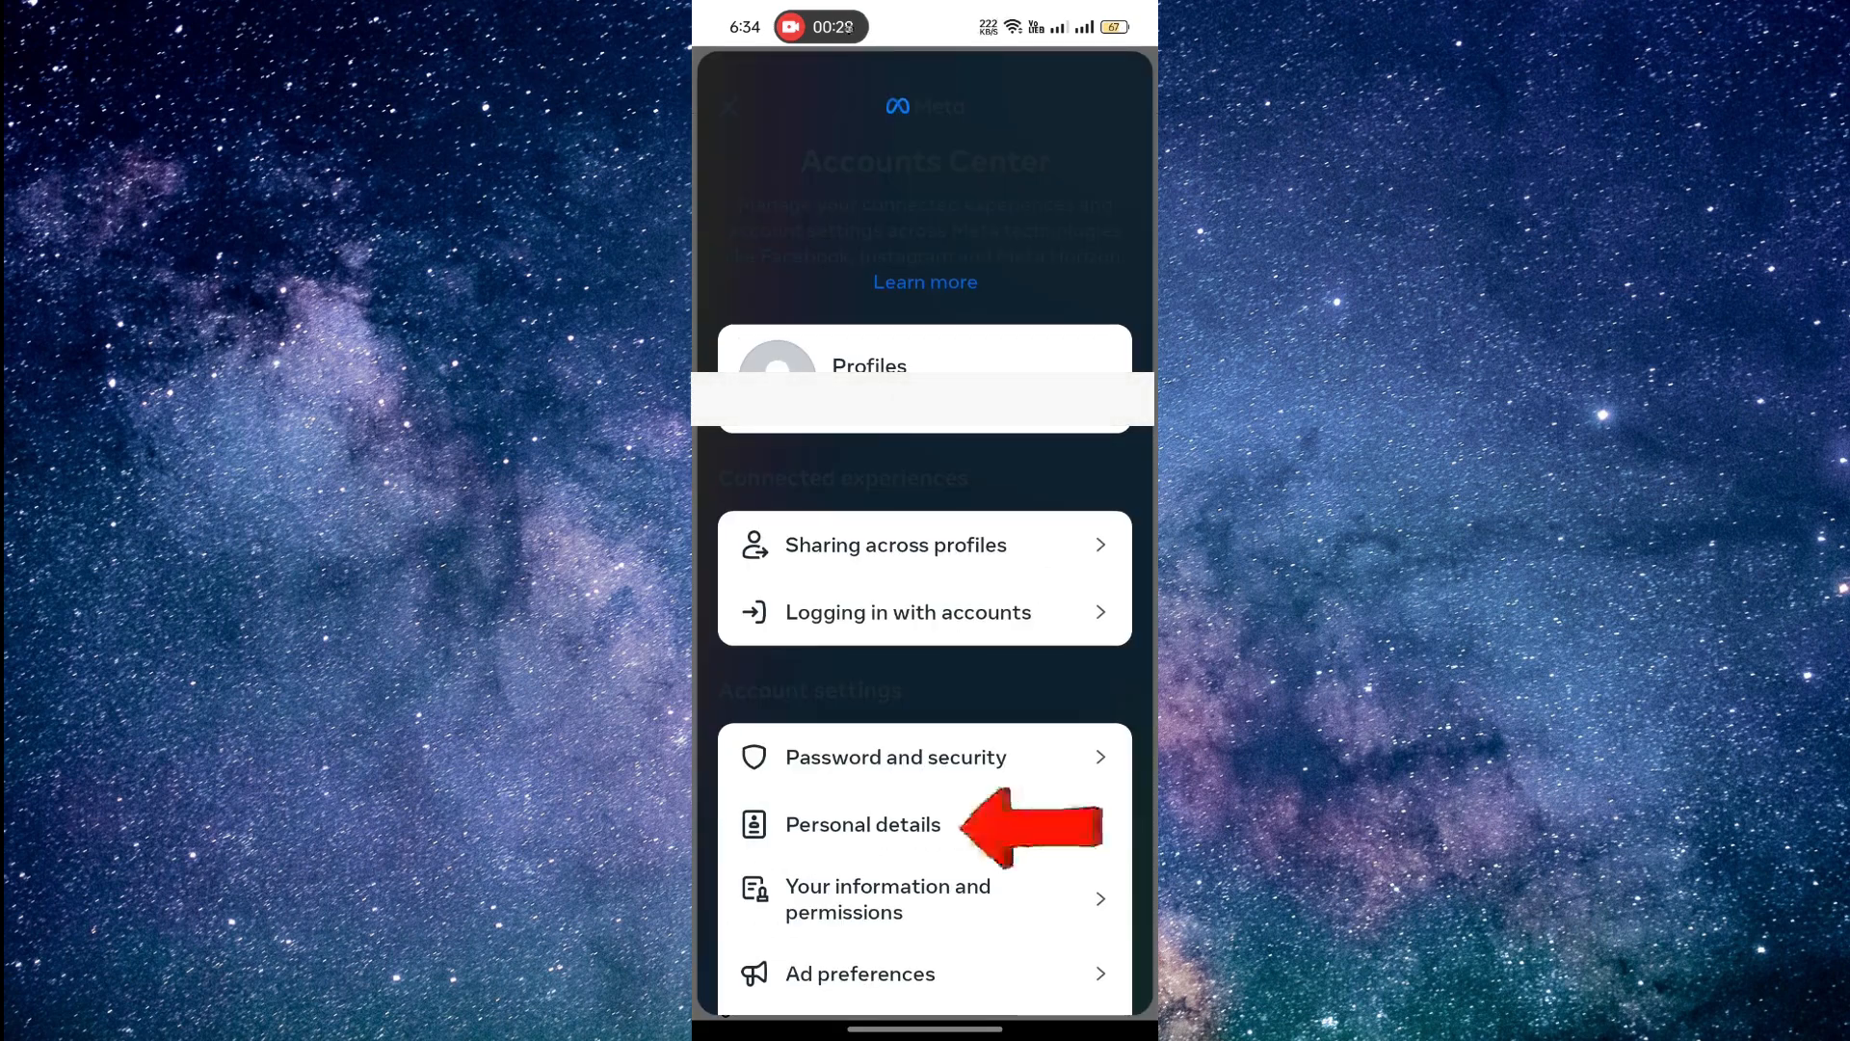
pyautogui.click(862, 824)
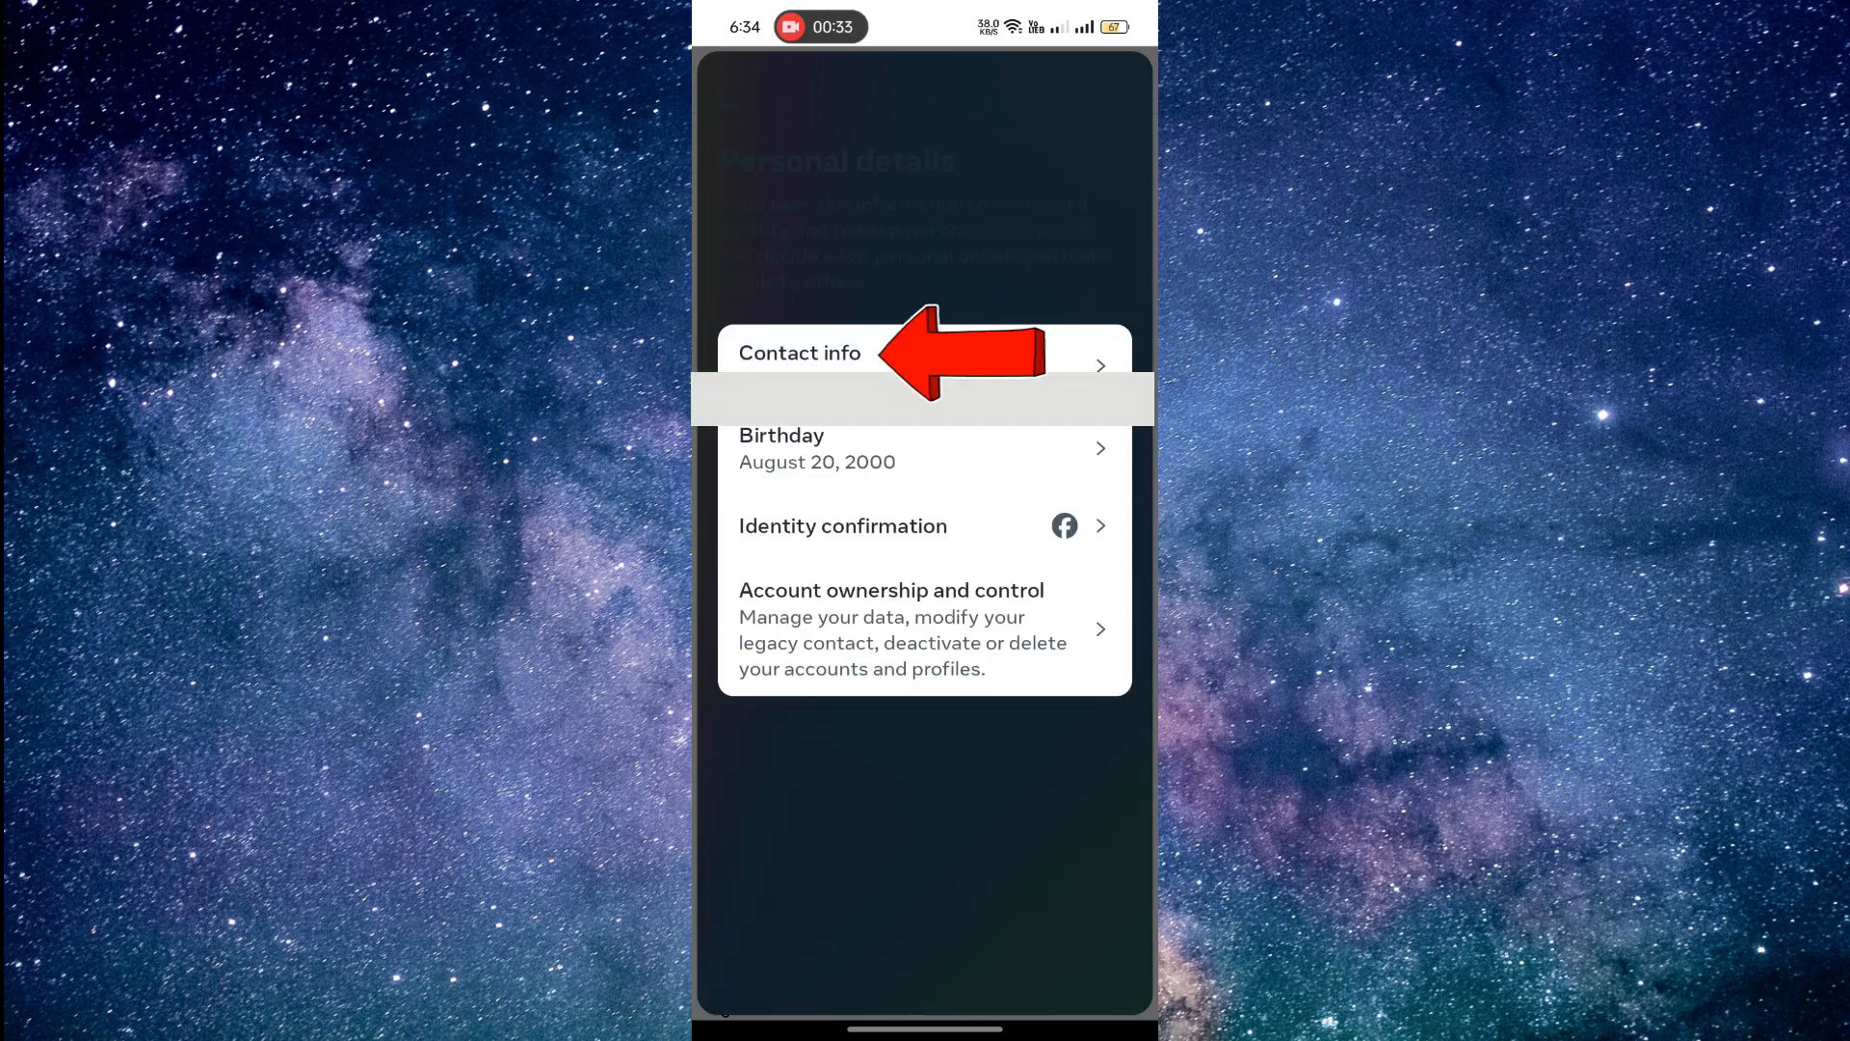
# Open Contact info and start adding a new email address
pyautogui.click(799, 353)
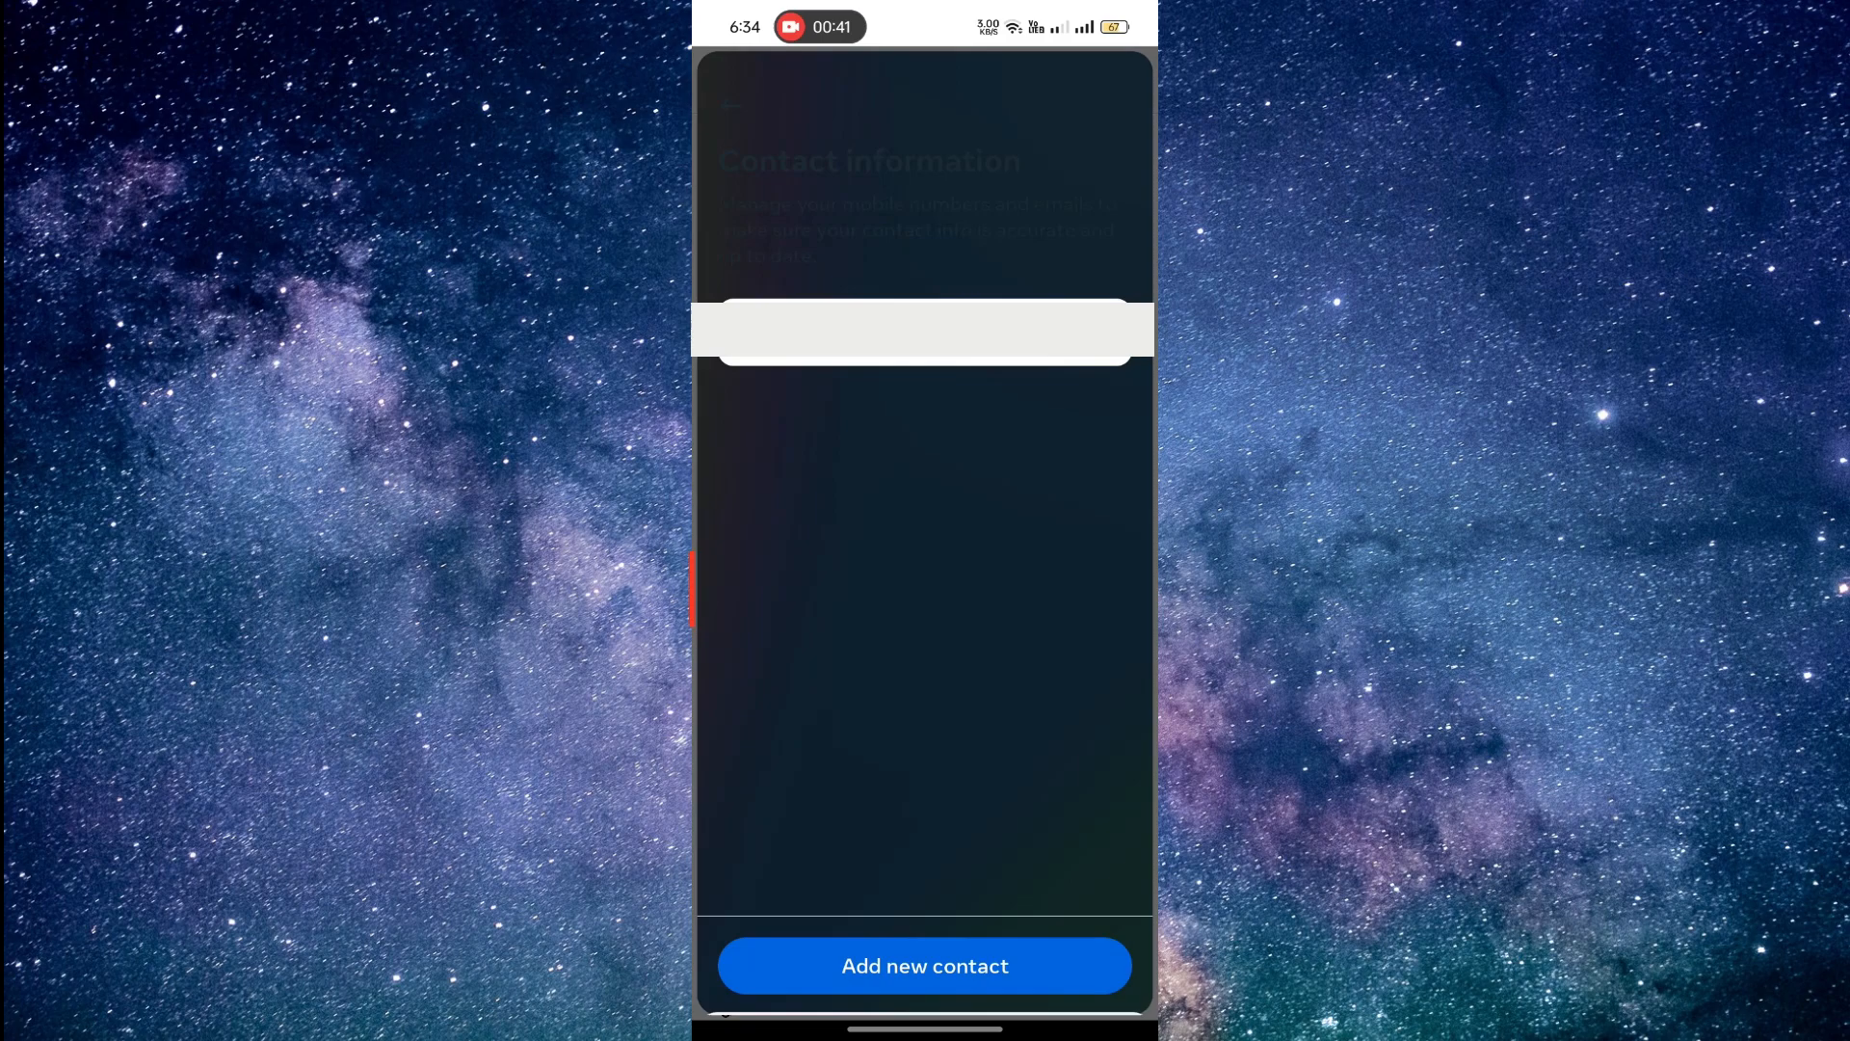
pyautogui.click(925, 966)
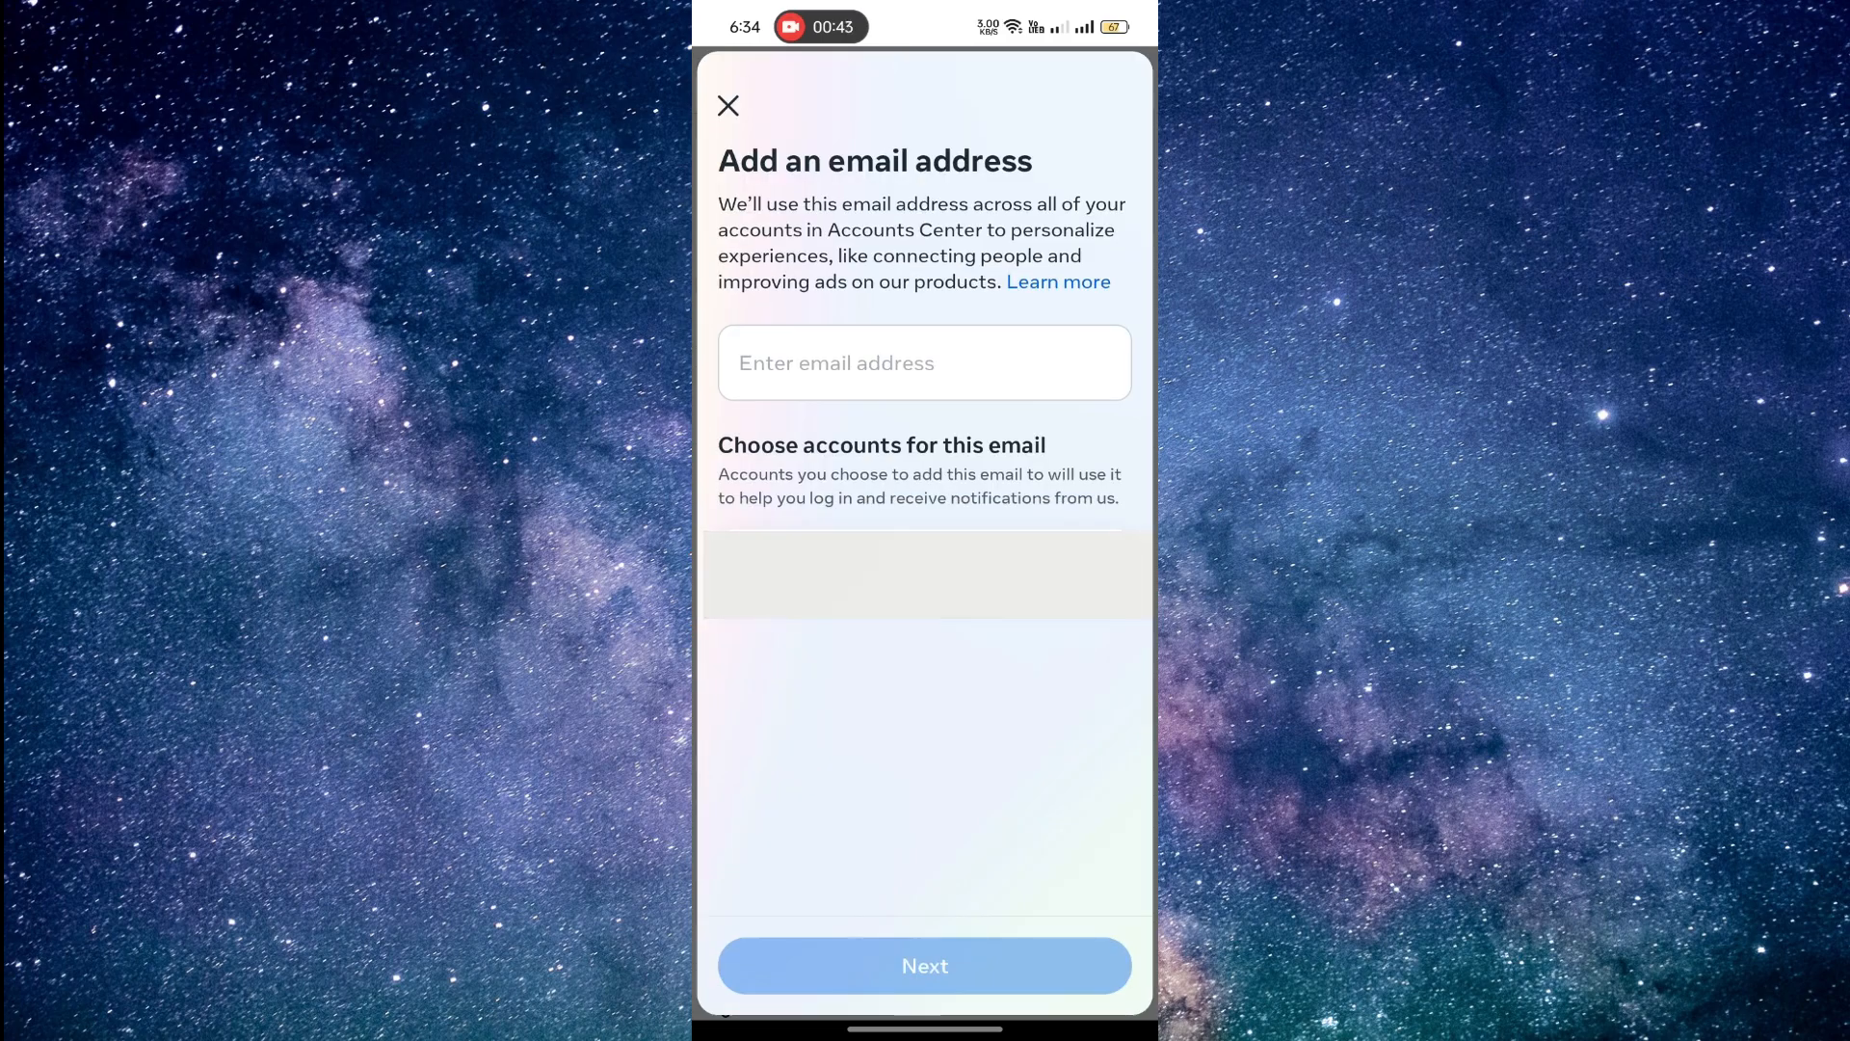